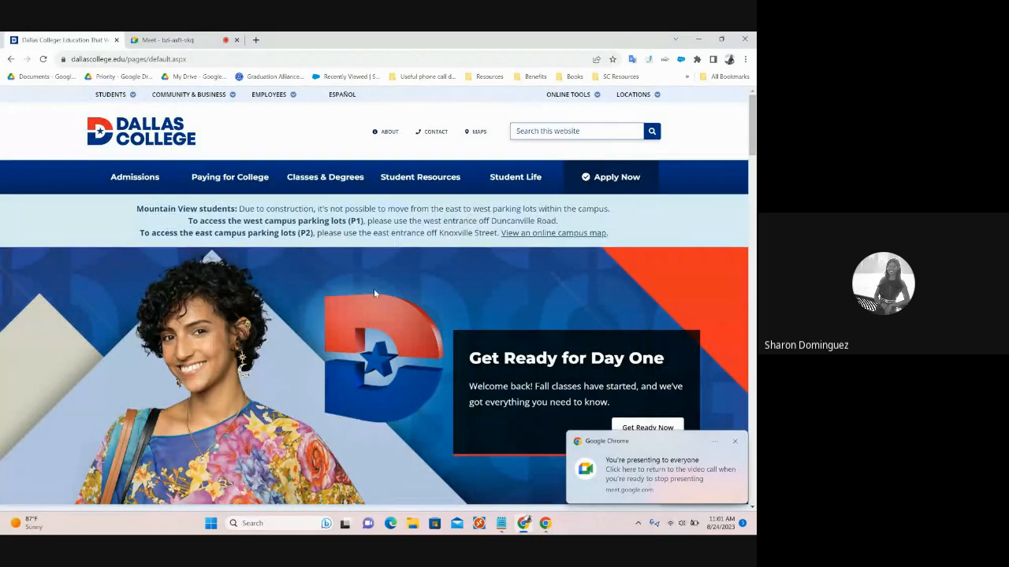
Go to Student Email from the Online Tools menu
click(734, 441)
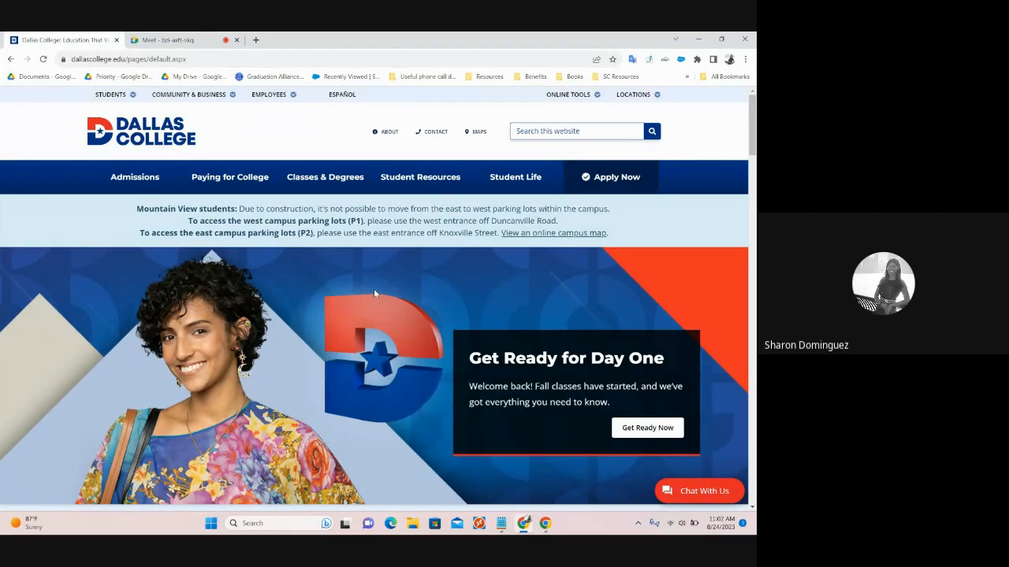
mouse_move(228, 263)
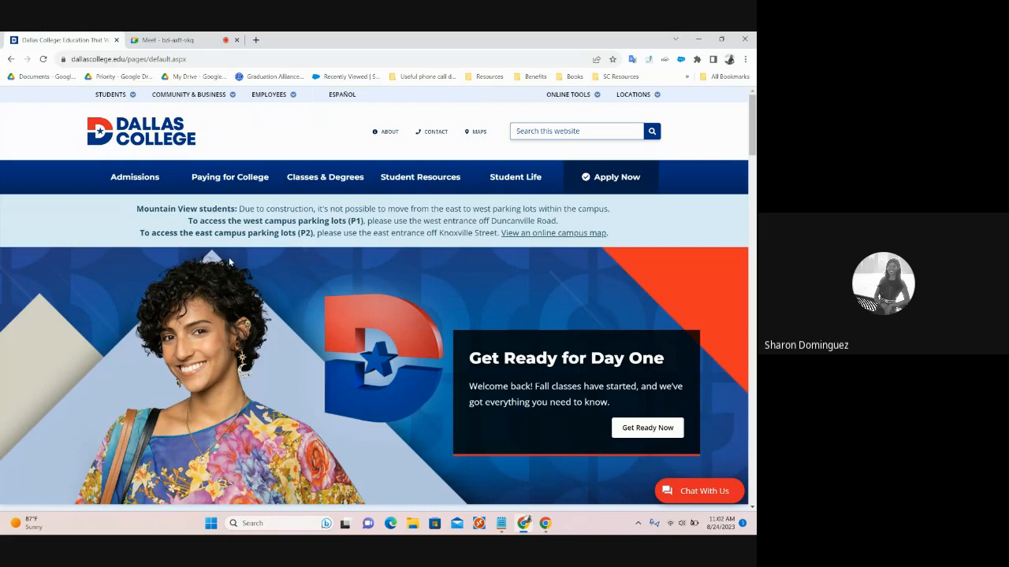
mouse_move(351, 256)
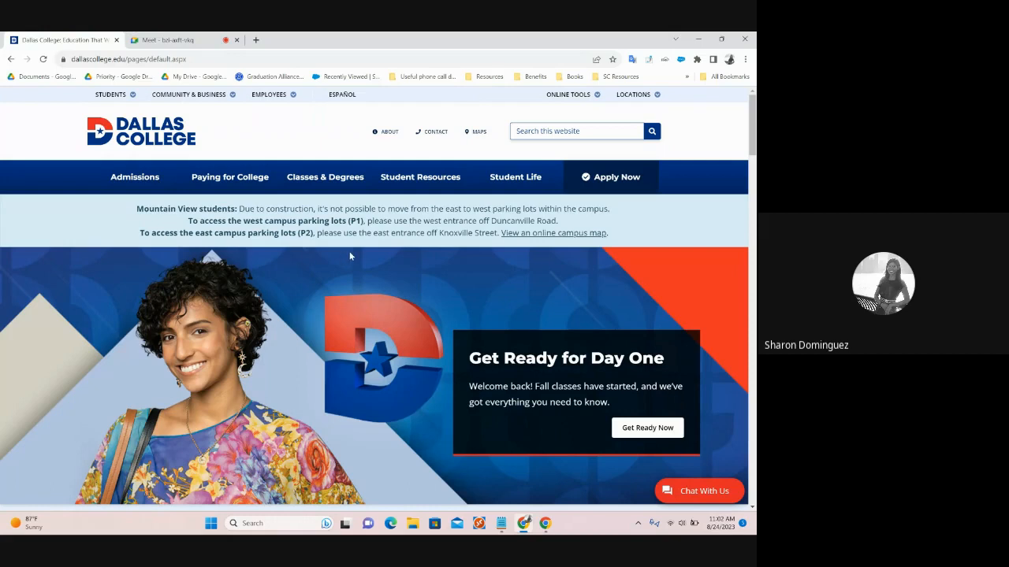
mouse_move(605, 124)
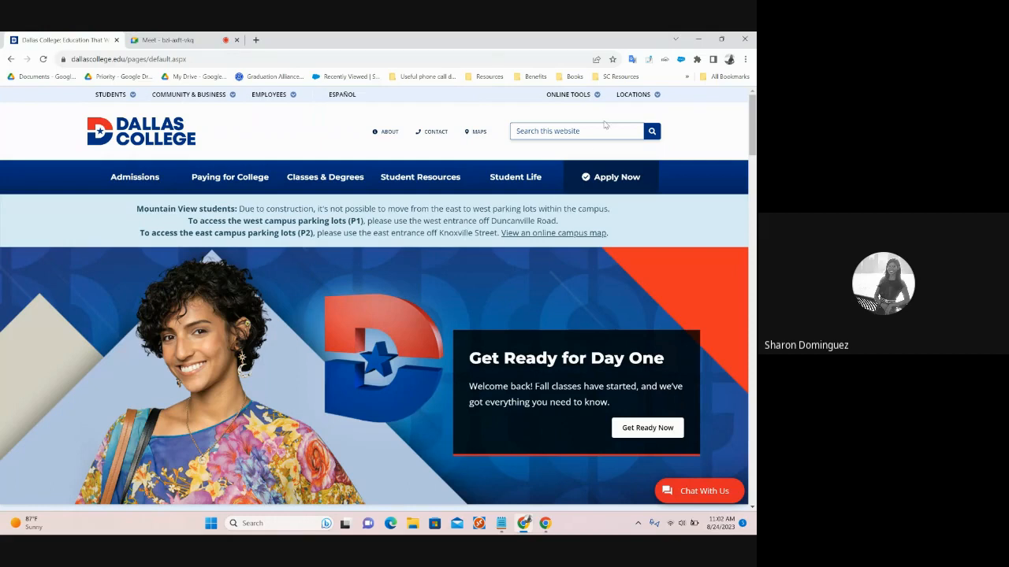
mouse_move(568, 95)
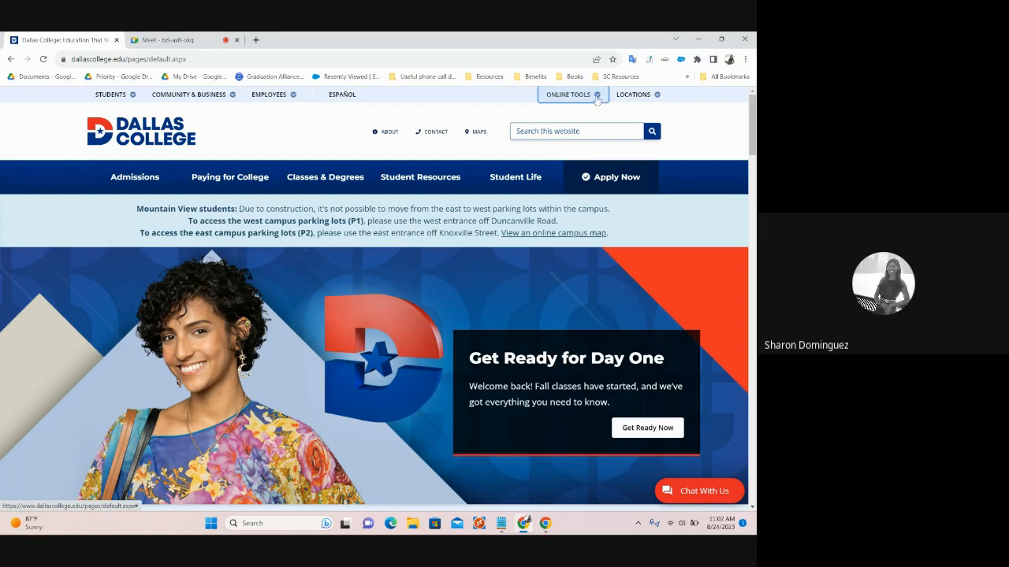
click(567, 94)
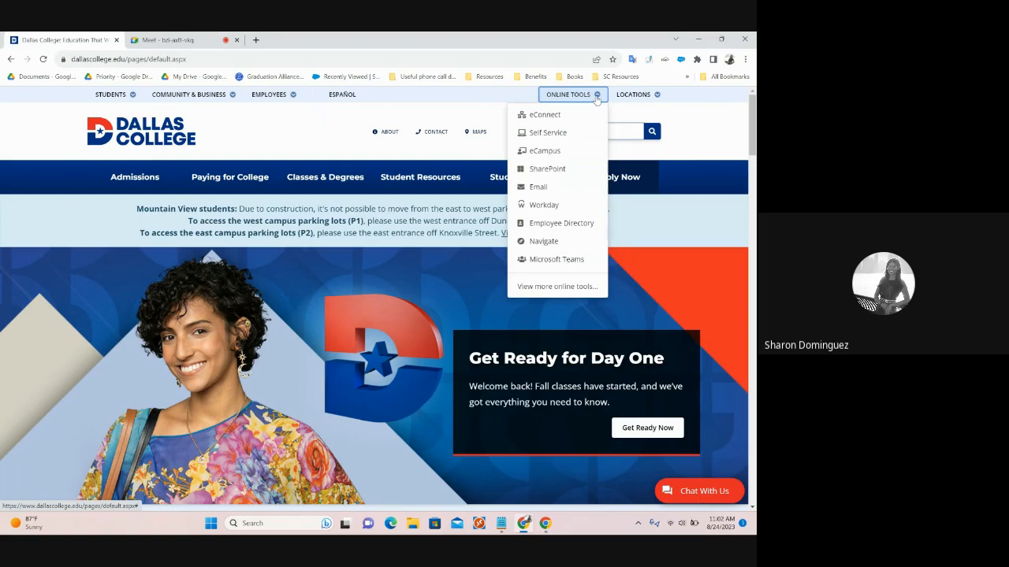
mouse_move(544, 114)
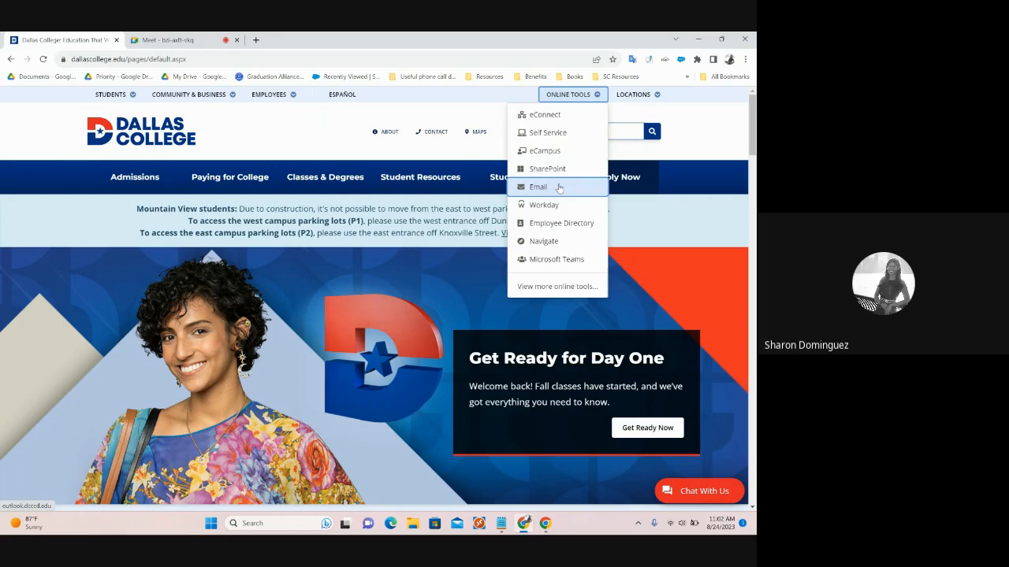
click(538, 187)
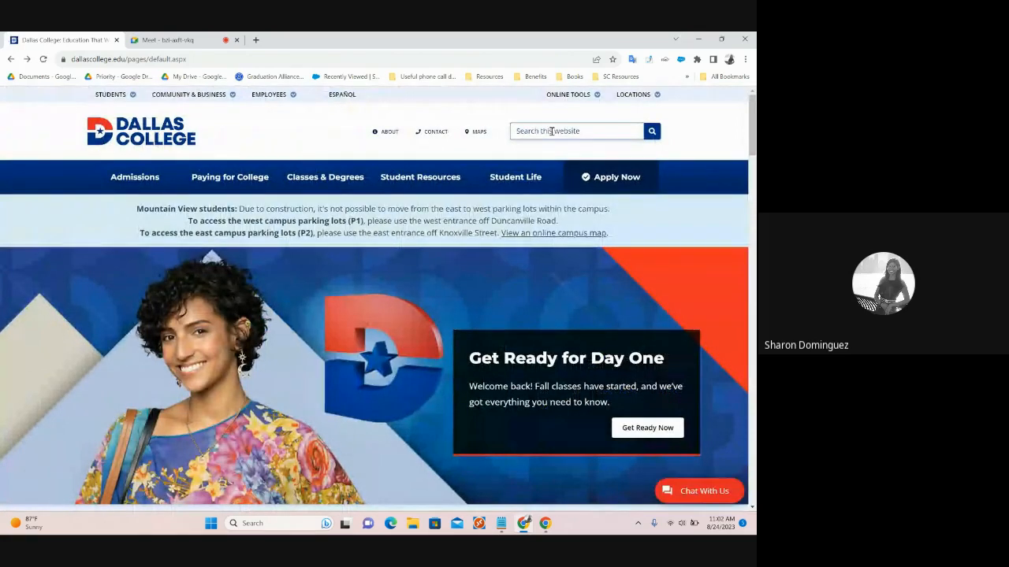
Search the site for 'student email' from the 'stud' suggestion and scroll the results
click(575, 131)
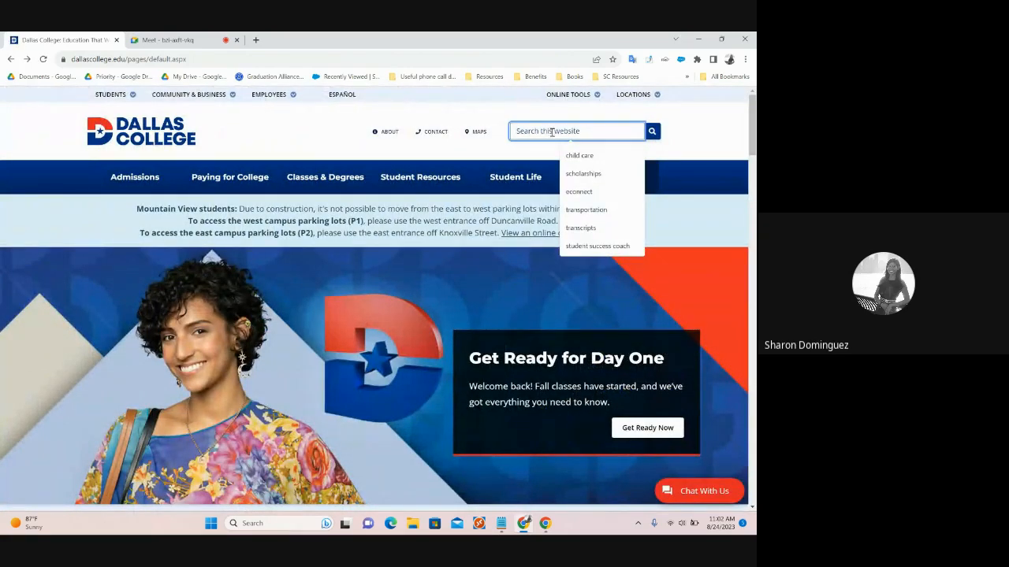
text(stud)
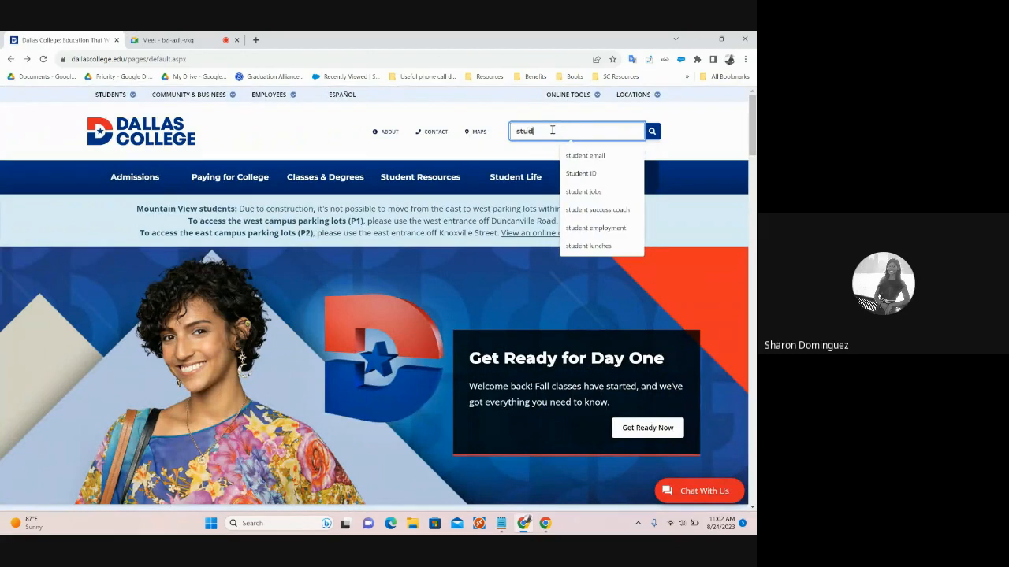
click(584, 155)
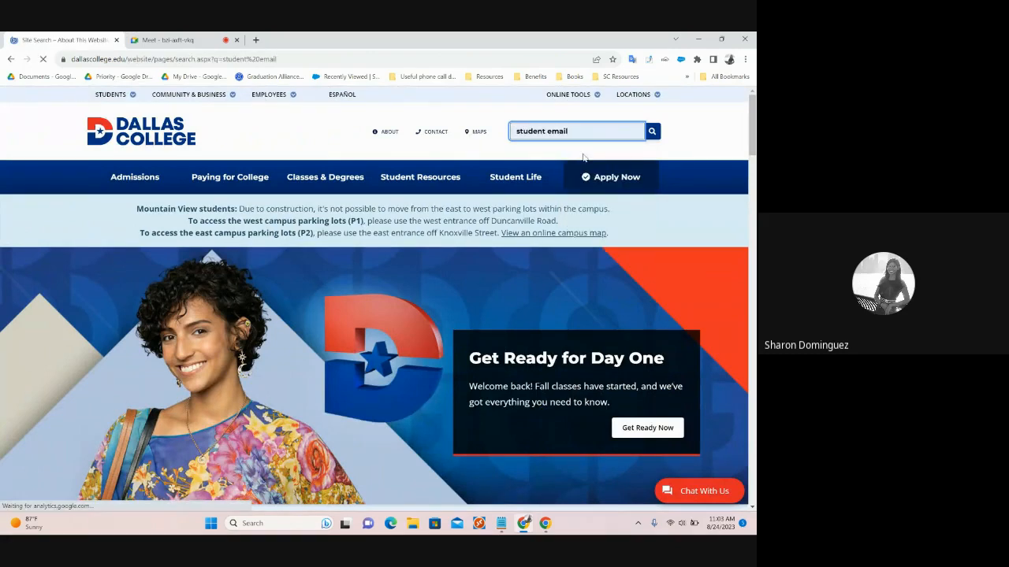
click(652, 131)
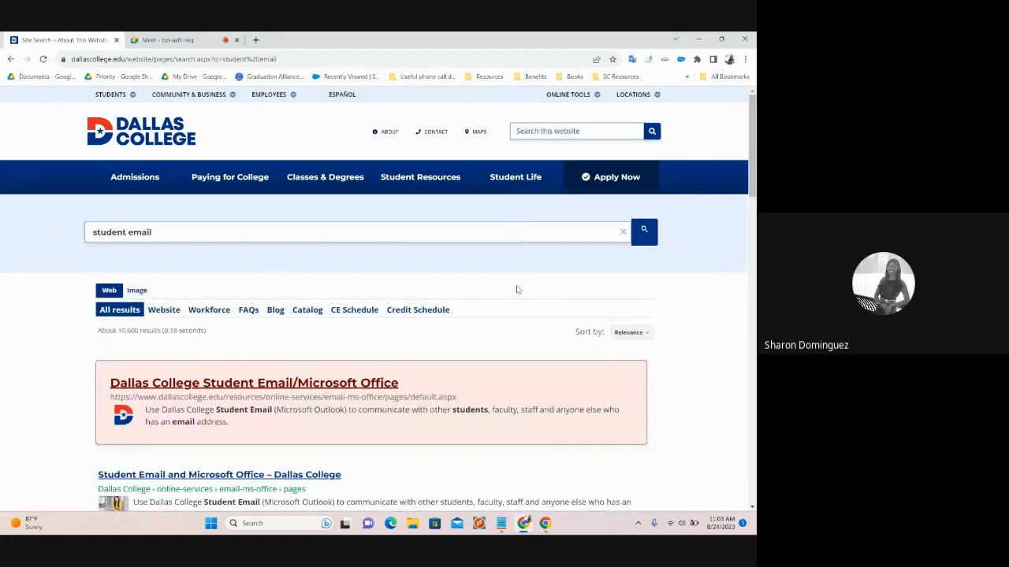
scroll(down, 3)
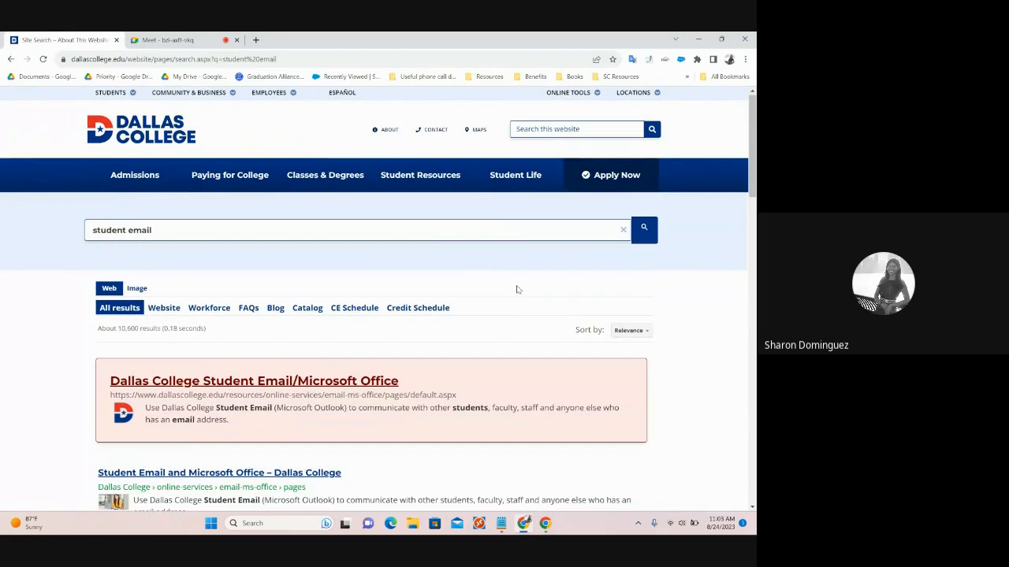
scroll(down, 3)
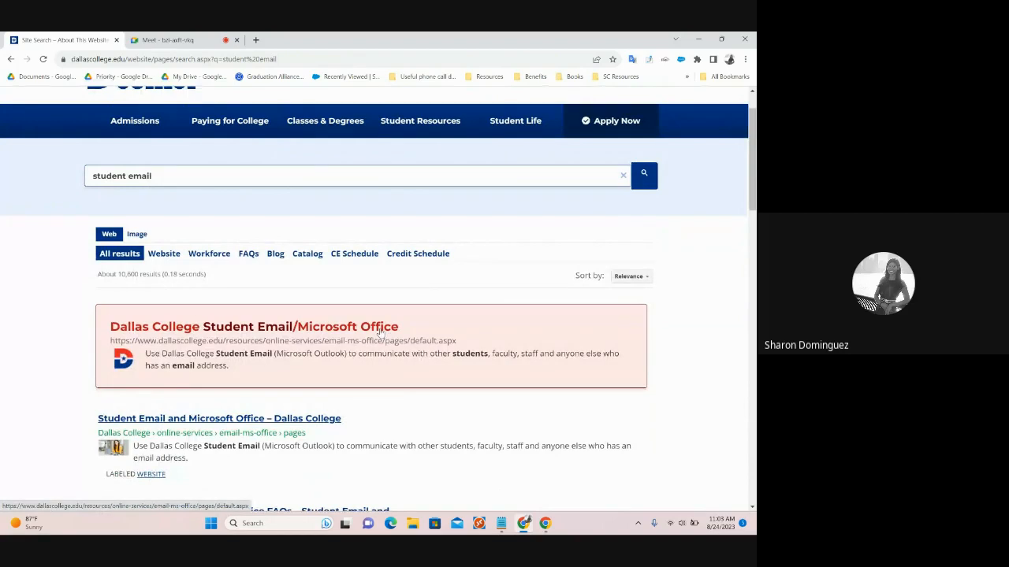
Open the 'Dallas College Student Email/Microsoft Office' result, then View Your Student Email
click(254, 326)
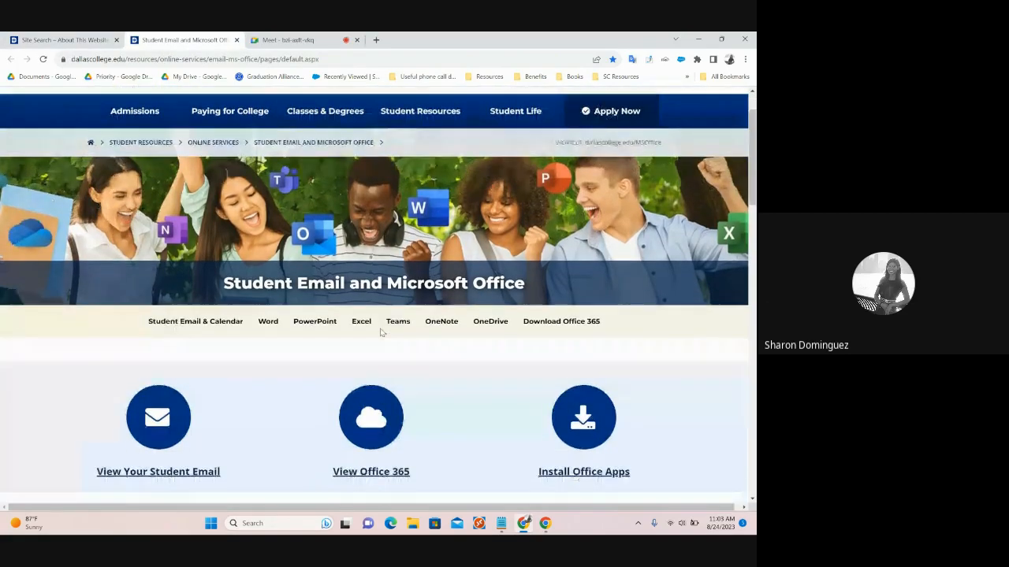
scroll(down, 3)
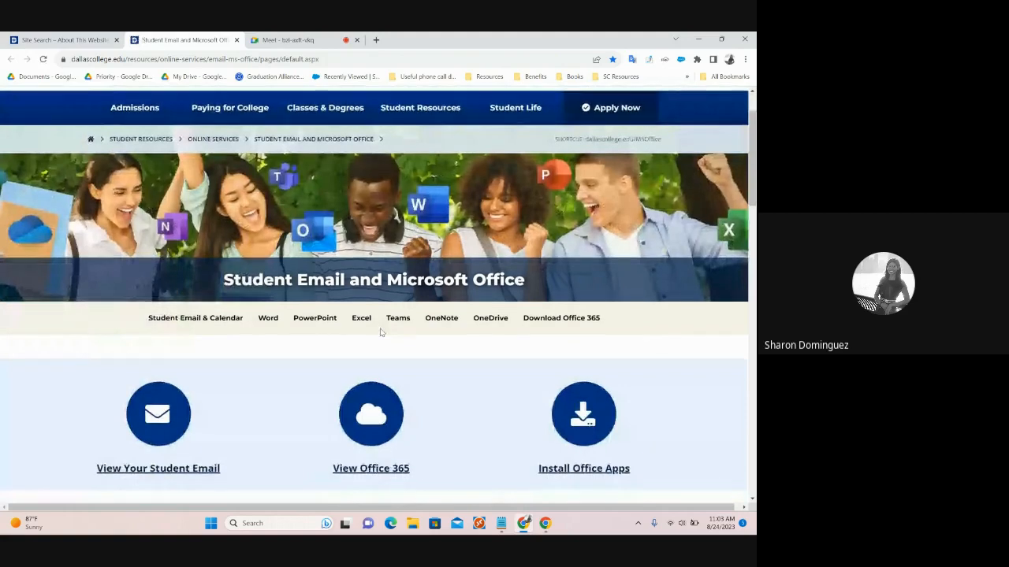
scroll(down, 3)
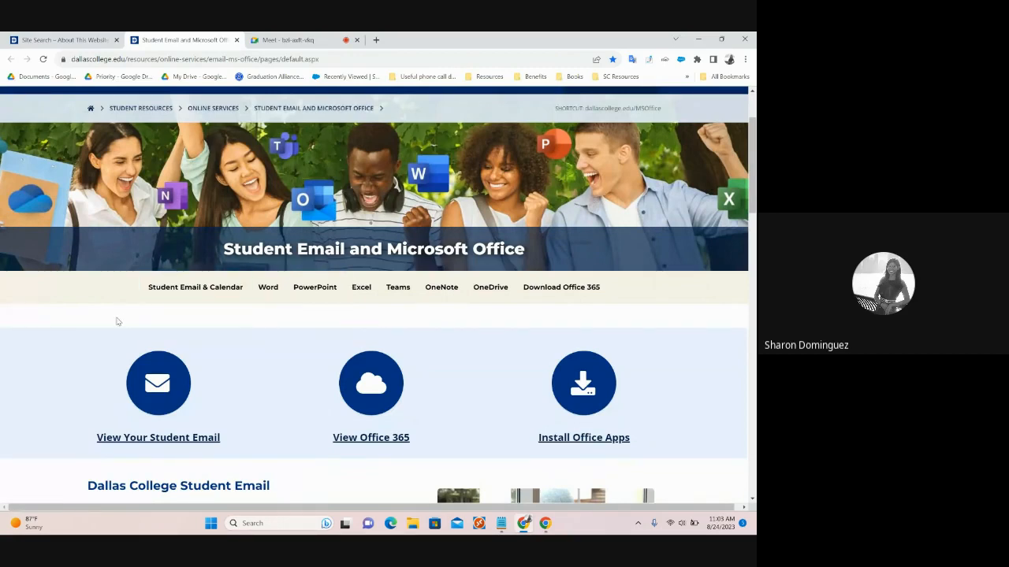
scroll(down, 3)
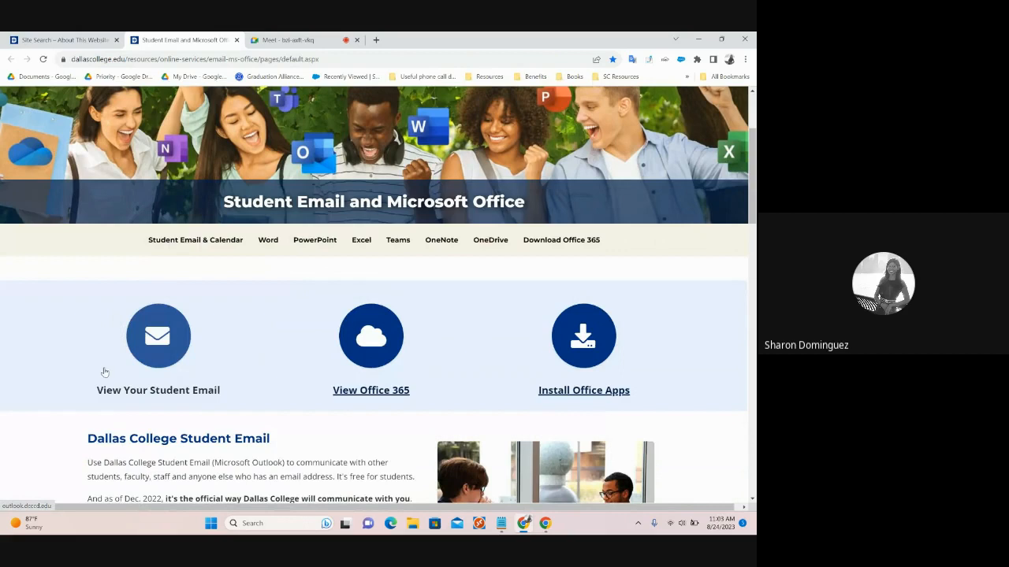
mouse_move(171, 356)
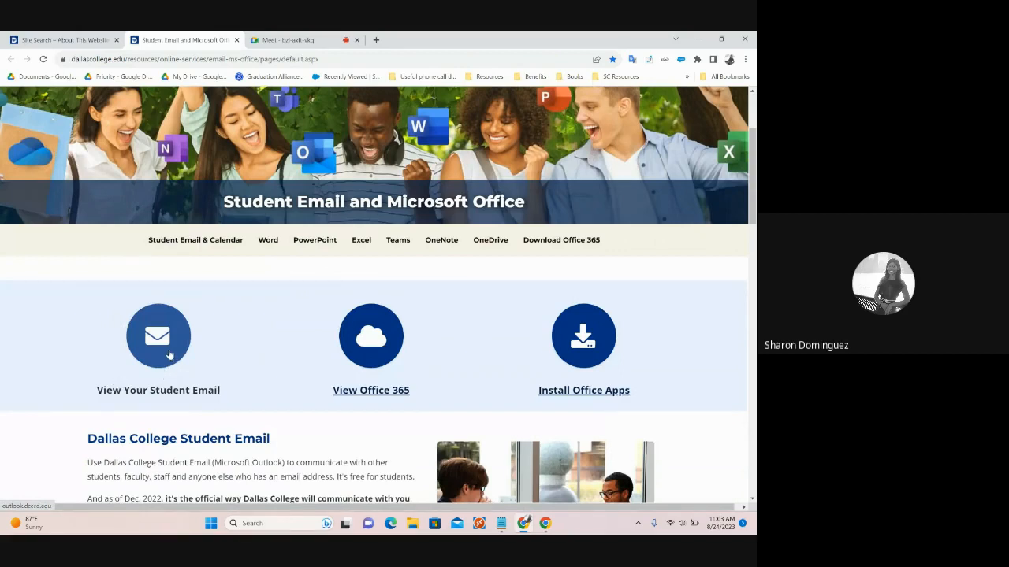
click(157, 336)
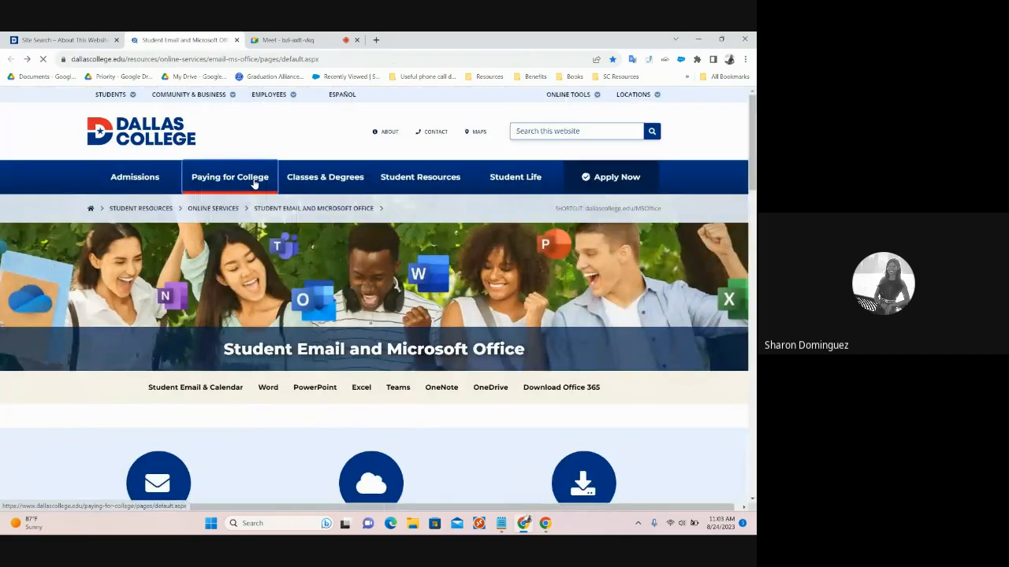
scroll(down, 3)
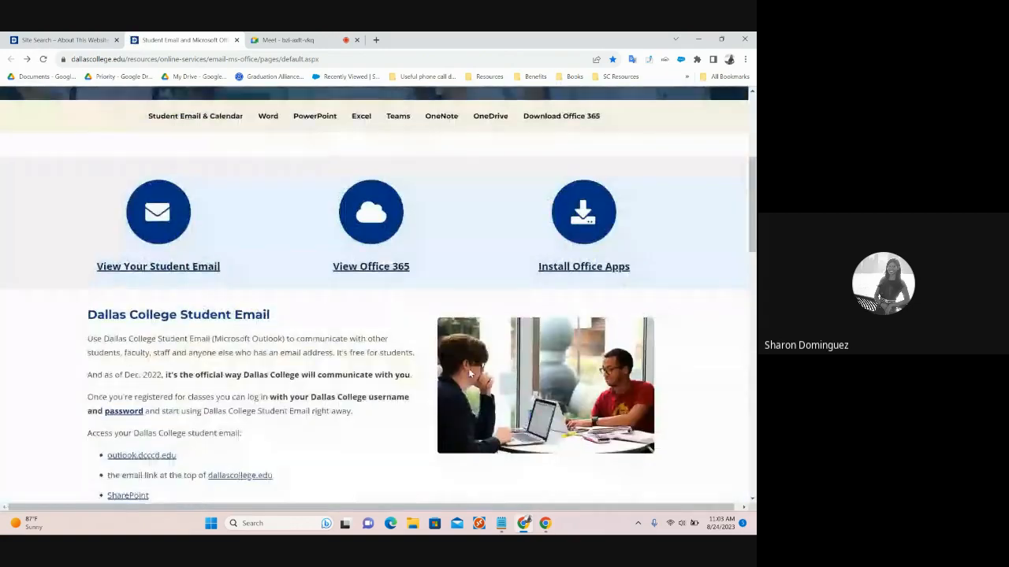
scroll(down, 3)
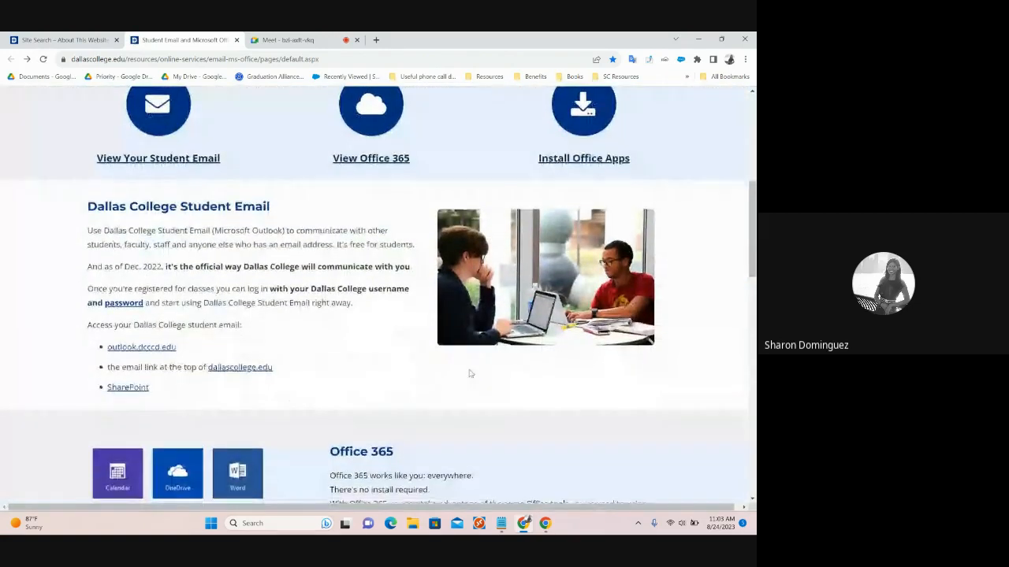
scroll(down, 3)
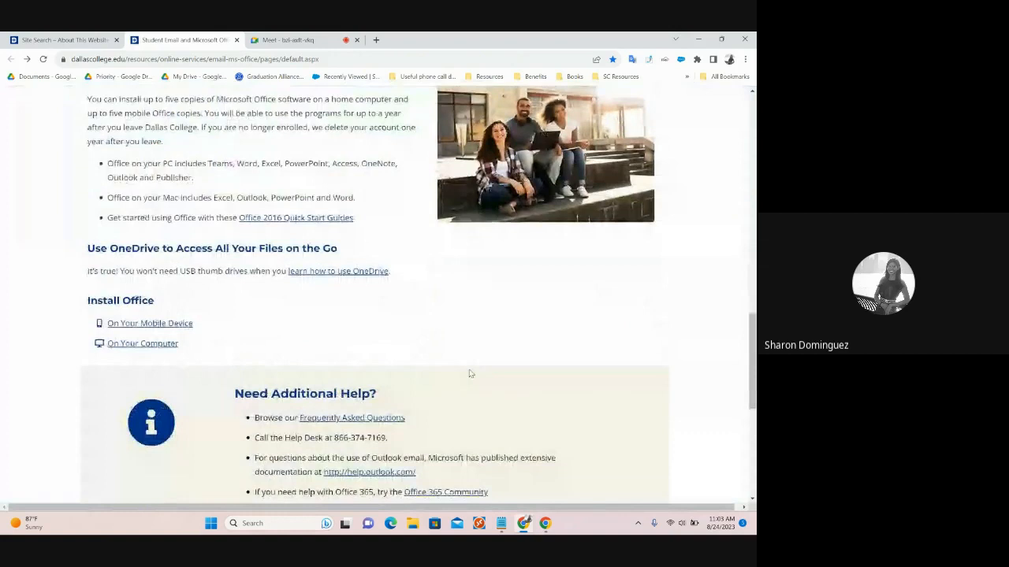
scroll(down, 3)
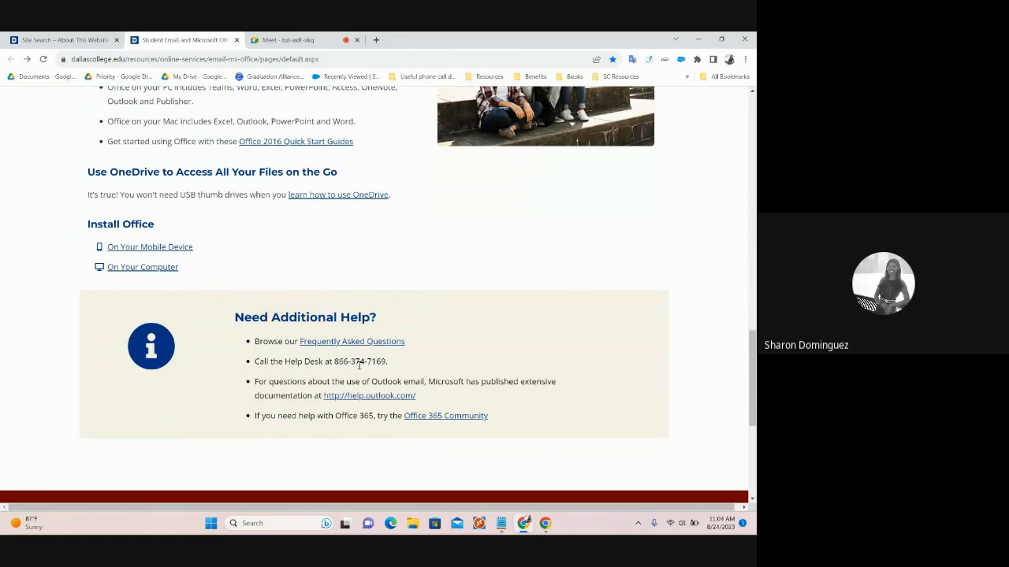
mouse_move(368, 395)
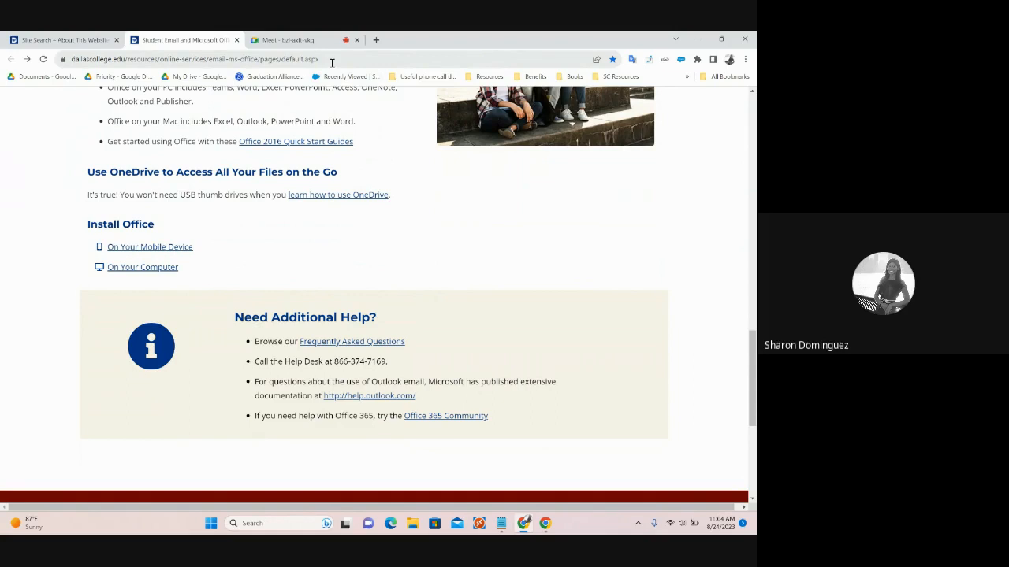
Focus the Chrome address bar to enter outlook.dcccd.edu
click(331, 59)
text(outlook.dcccd.edu)
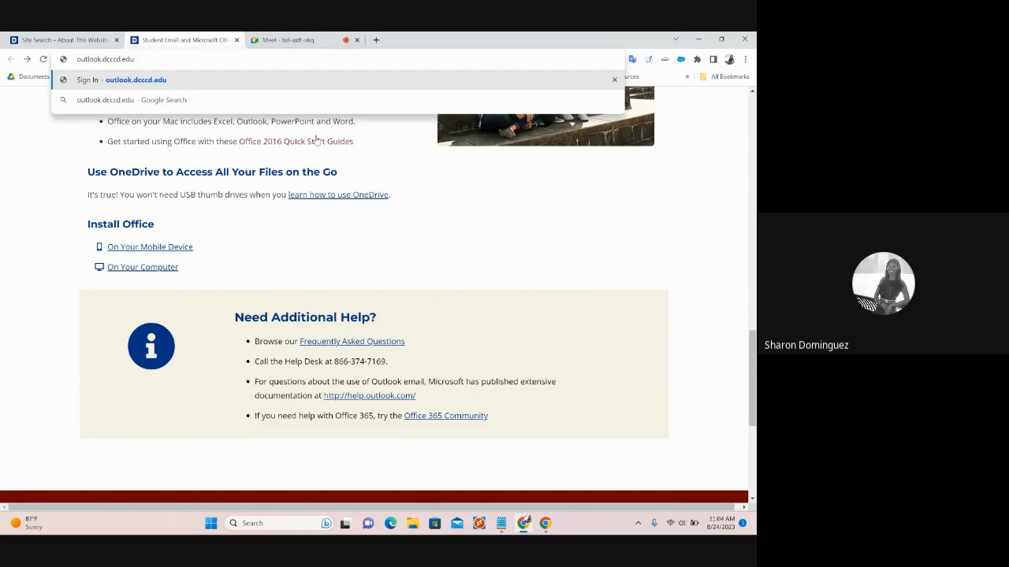
mouse_move(305, 141)
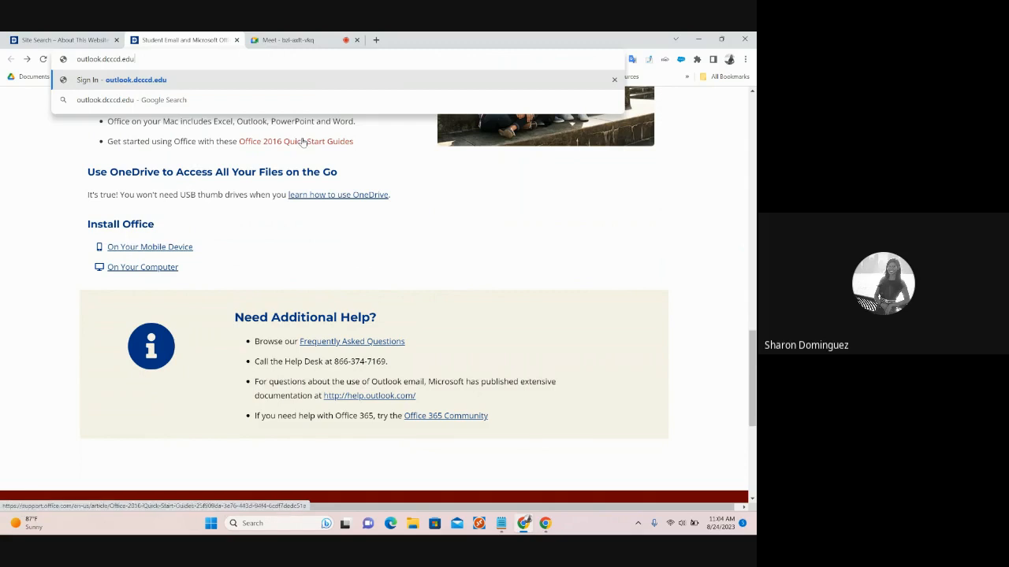